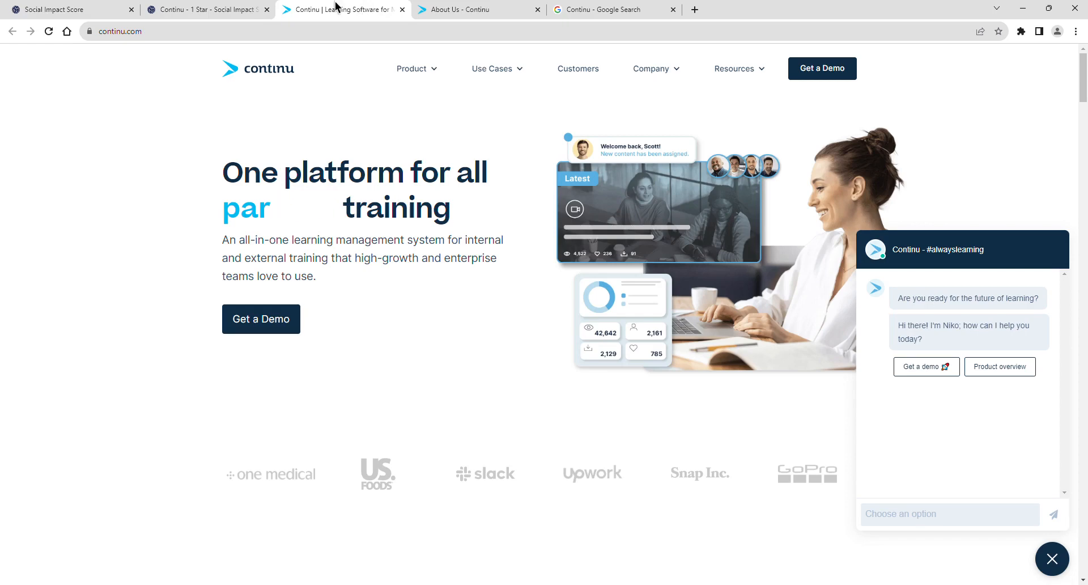
# Step: Switch to Continu's one-star Social Impact Score listing tab
pyautogui.click(57, 7)
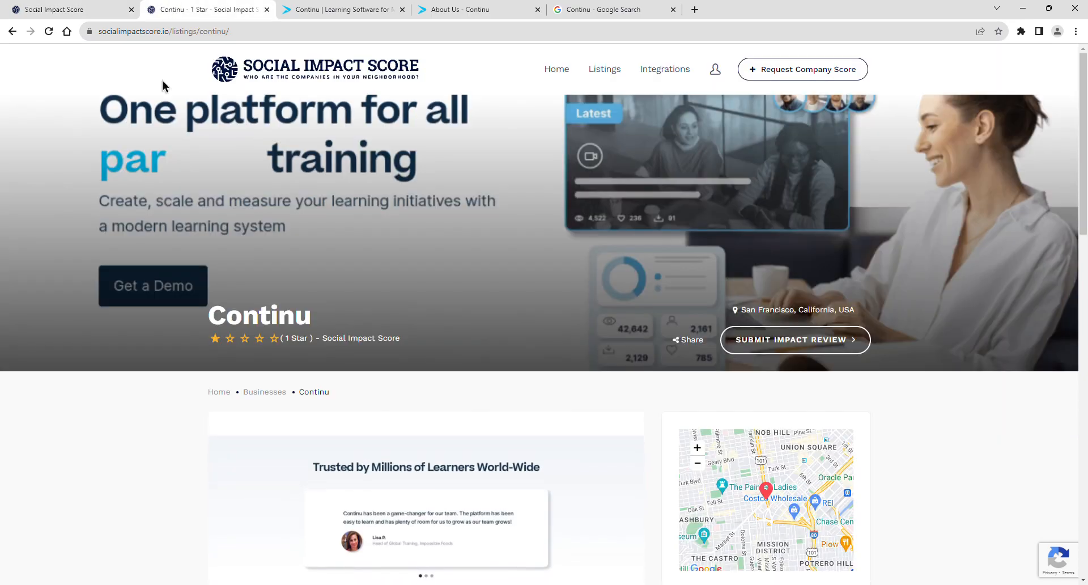
# Step: Scroll Continu's About Us page down to the Guided by Core Values section
pyautogui.scroll(-3)
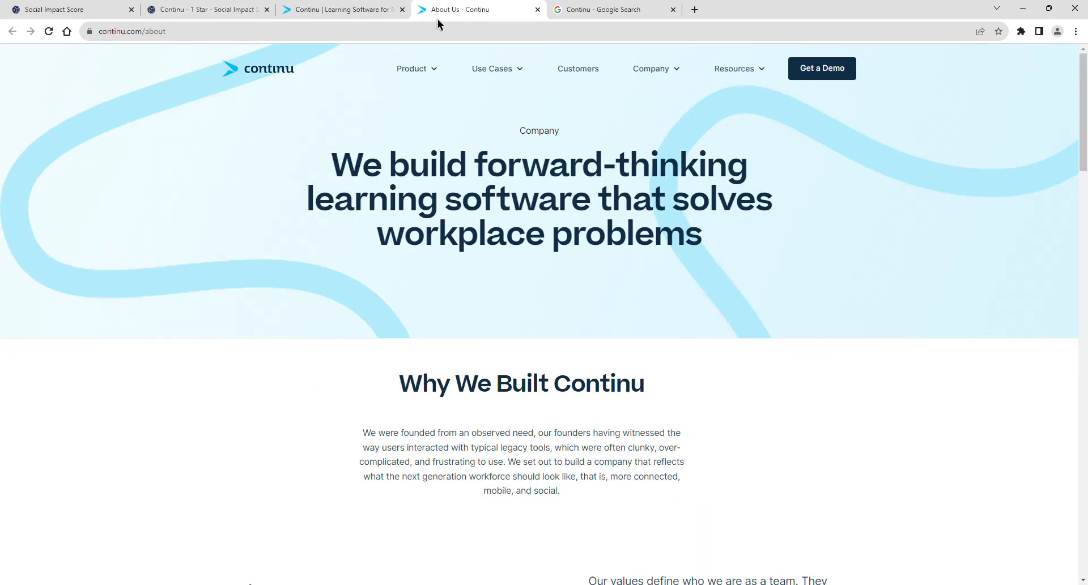
pyautogui.scroll(-3)
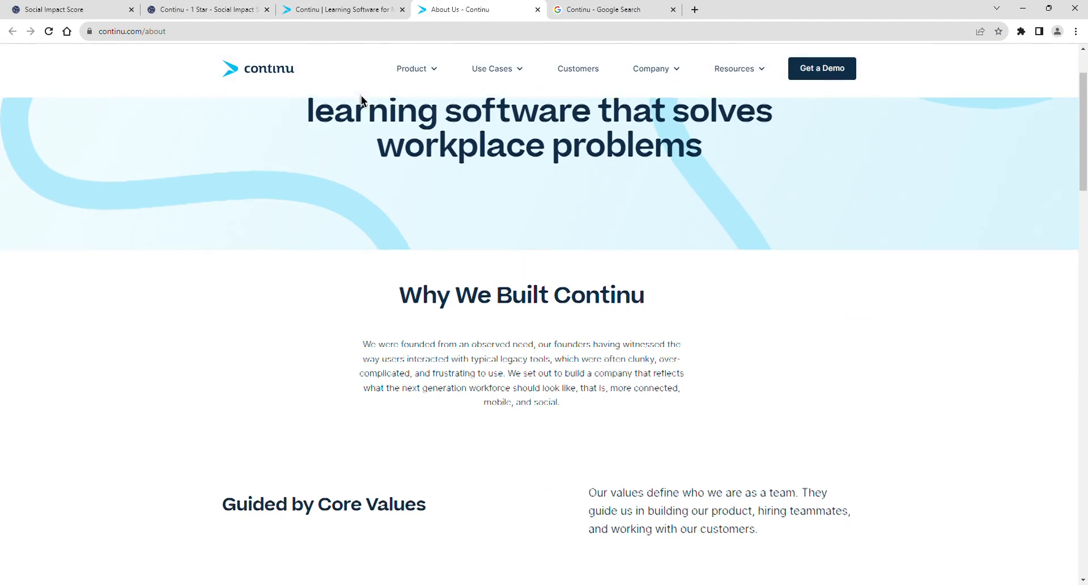
pyautogui.scroll(-3)
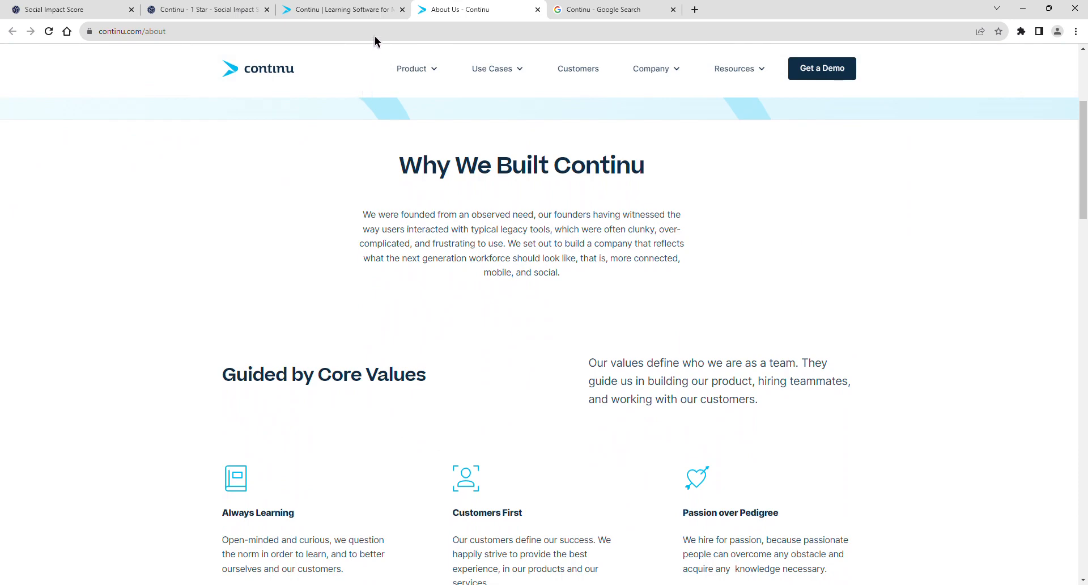
pyautogui.scroll(-3)
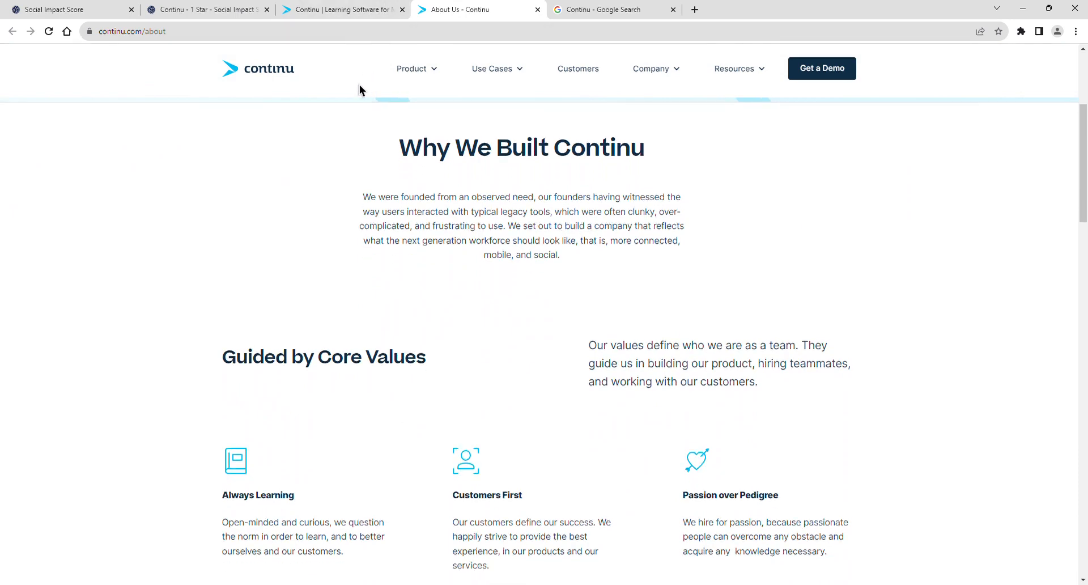
pyautogui.scroll(-3)
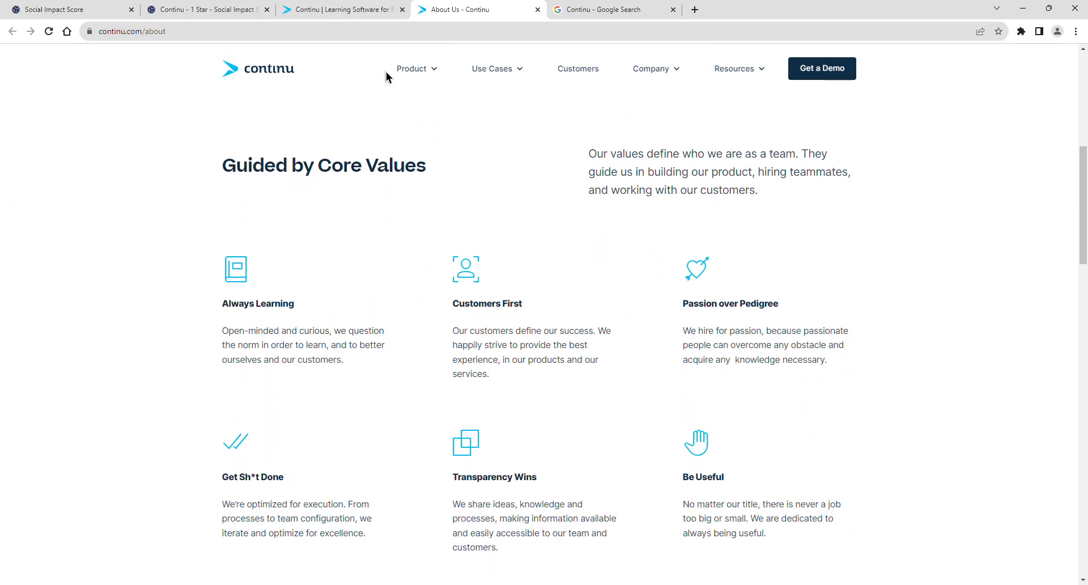
# Step: Scroll the Google results for Continu down past Crunchbase and LinkedIn to the images
pyautogui.click(614, 9)
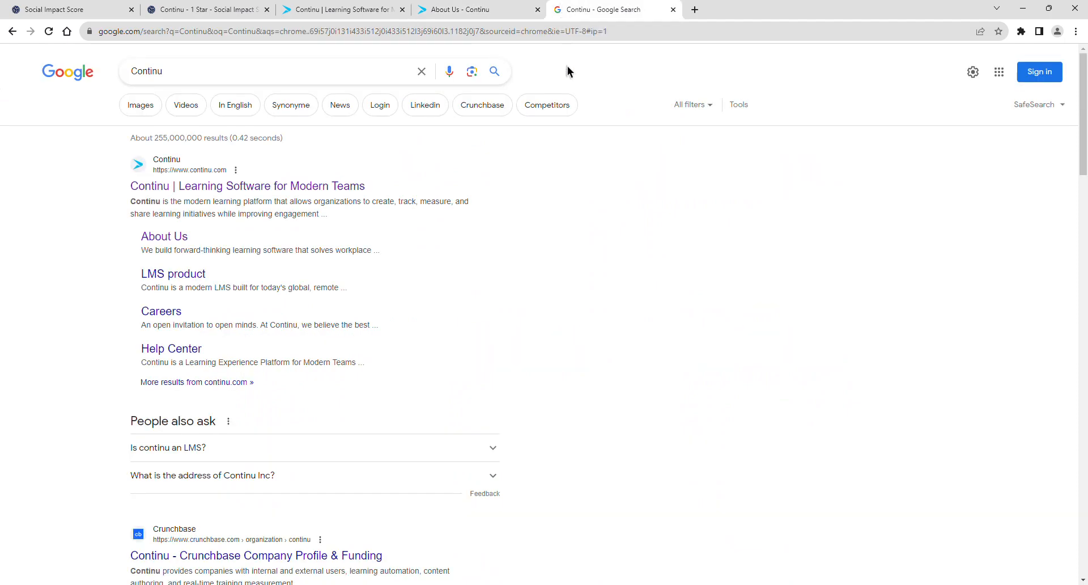
pyautogui.scroll(-3)
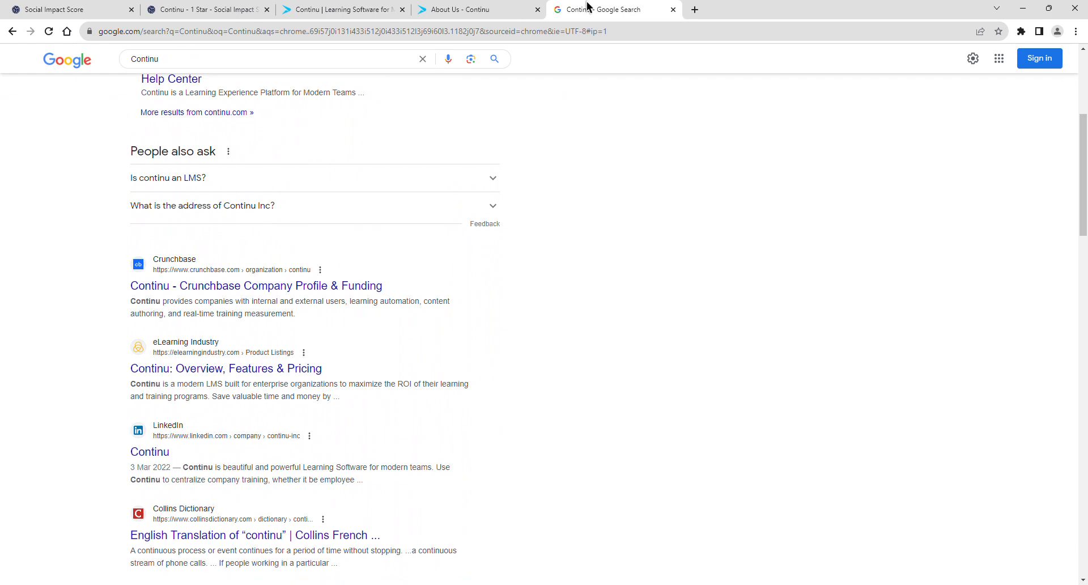
pyautogui.scroll(-3)
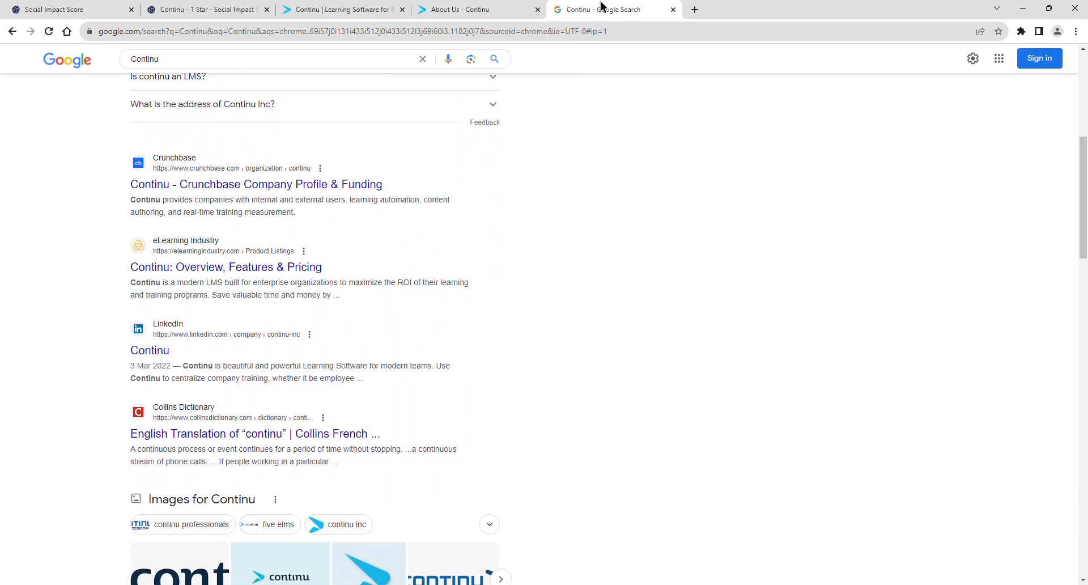
pyautogui.scroll(-3)
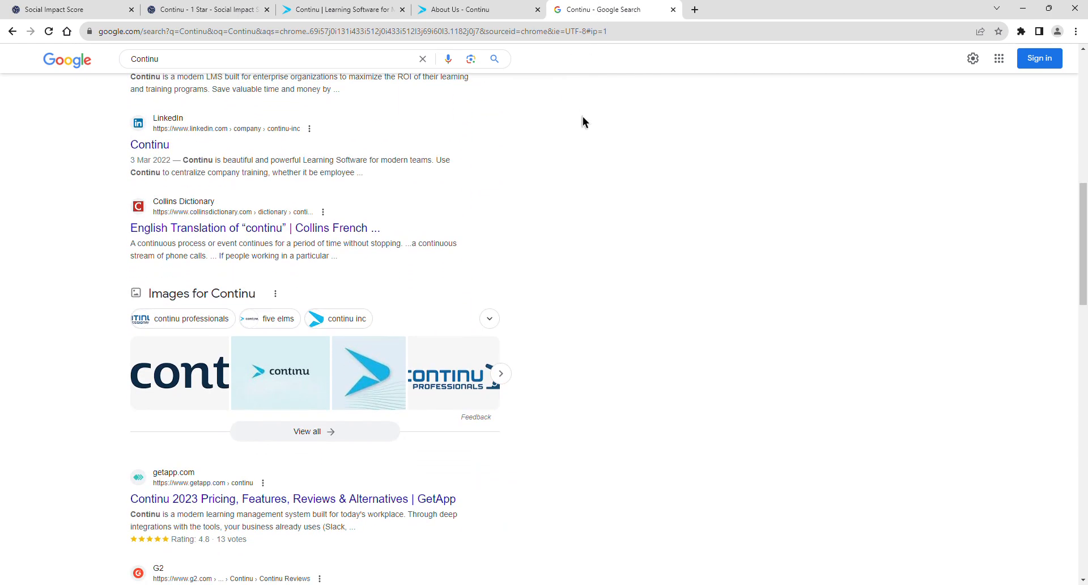
pyautogui.moveTo(222, 4)
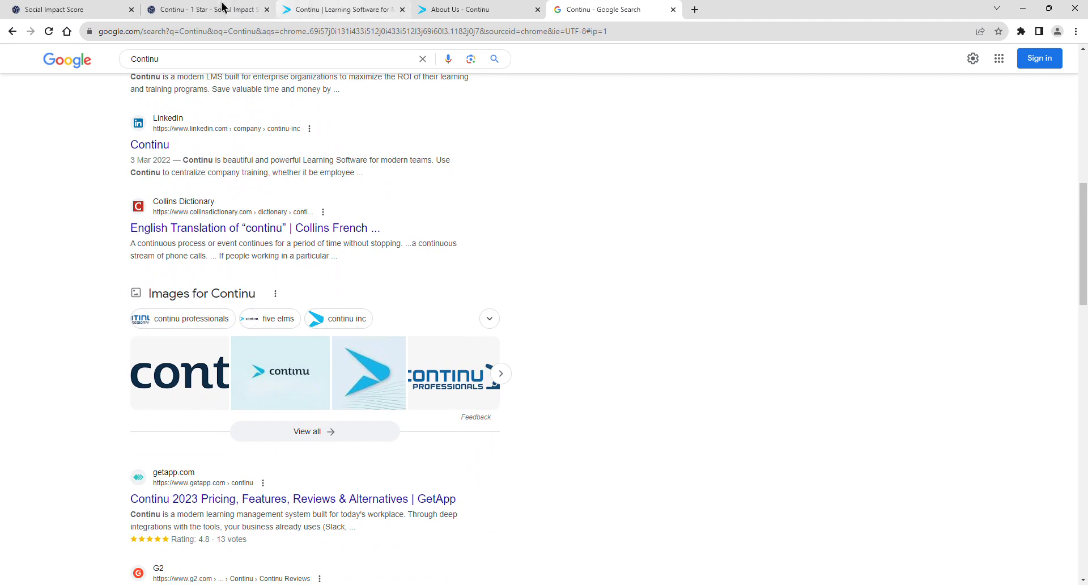
# Step: Scroll Continu's Social Impact Score listing through community sentiment and CSR initiatives, then go to Continu's homepage
pyautogui.click(200, 9)
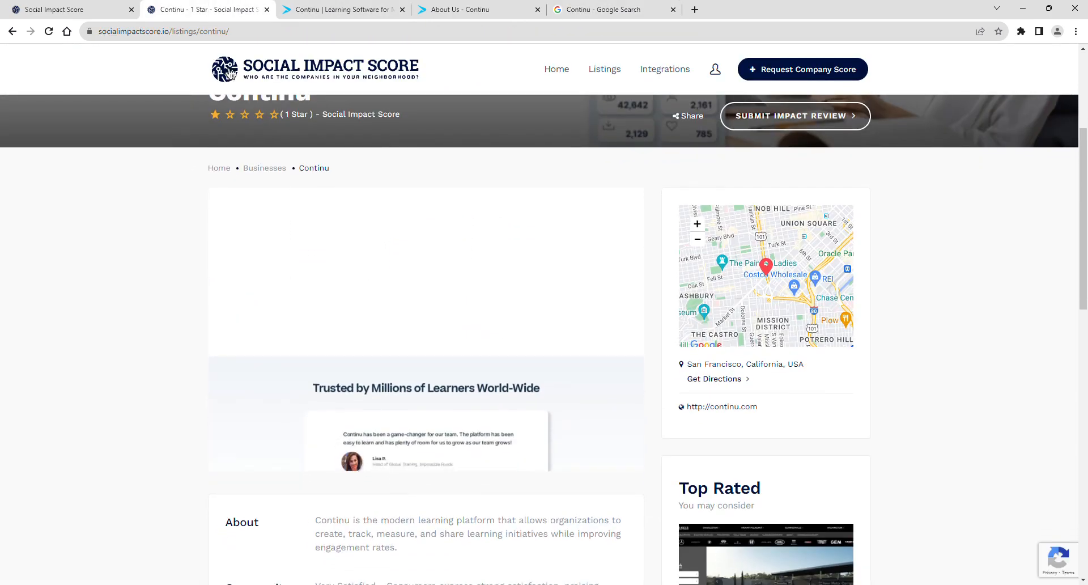
pyautogui.scroll(-3)
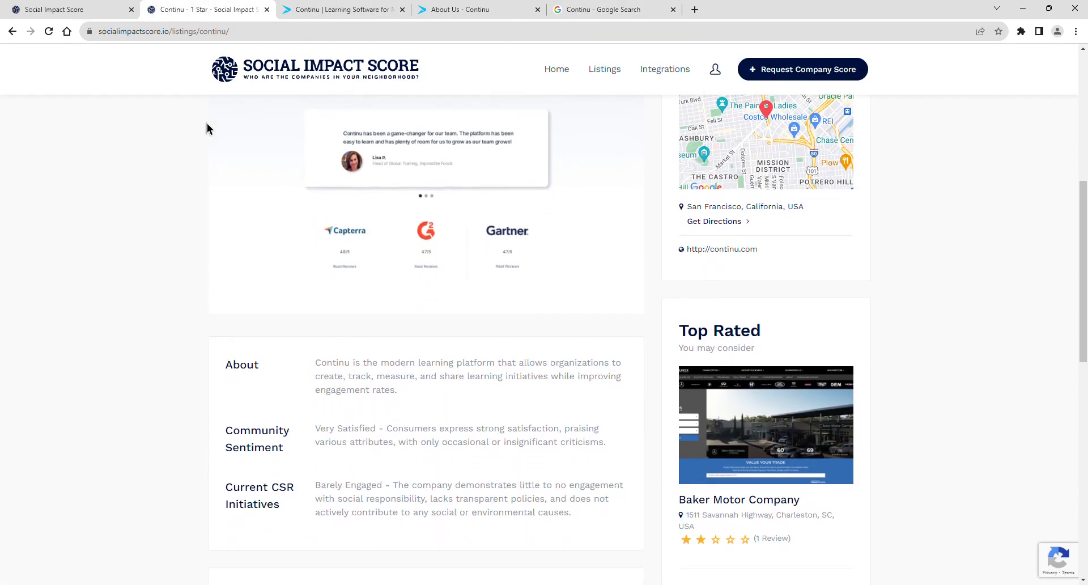
pyautogui.scroll(-3)
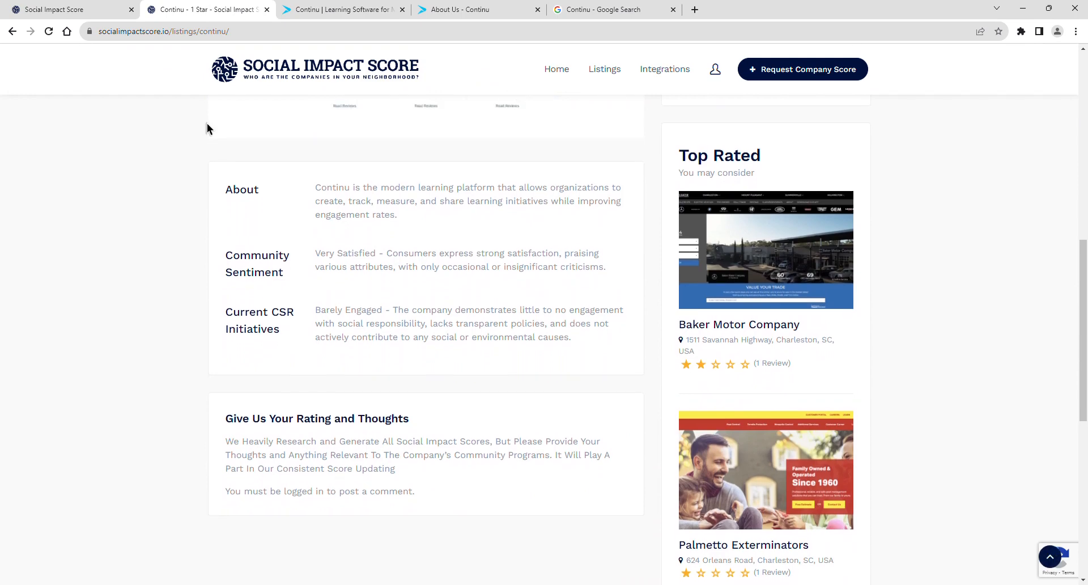
pyautogui.scroll(-3)
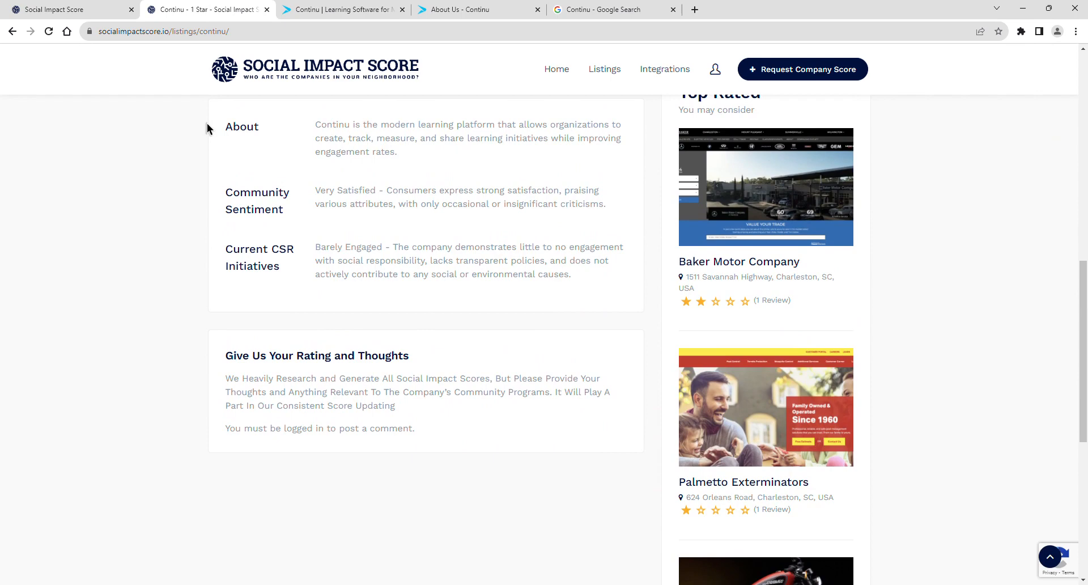
pyautogui.scroll(-3)
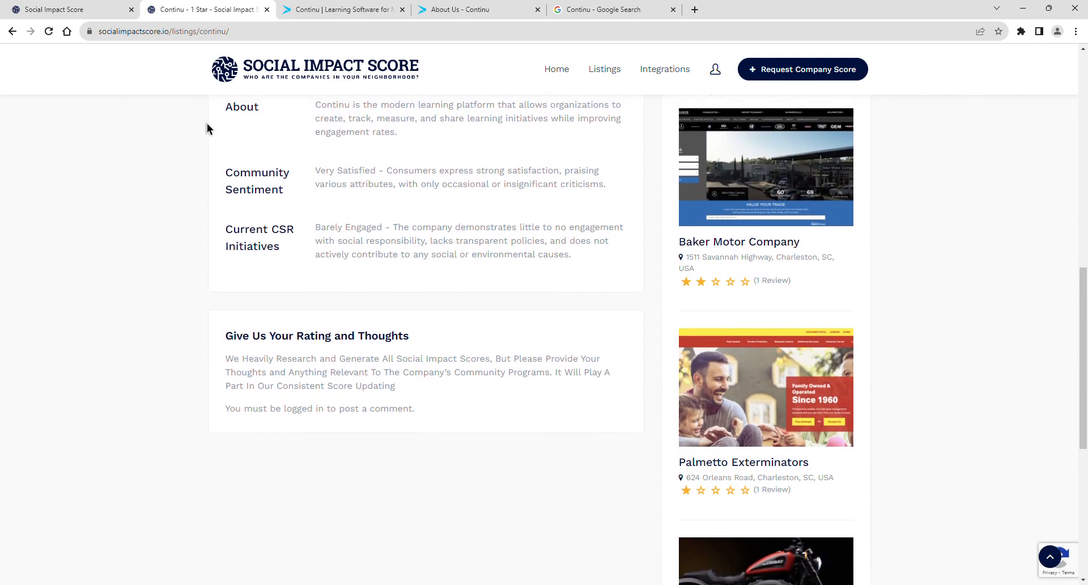
pyautogui.click(340, 9)
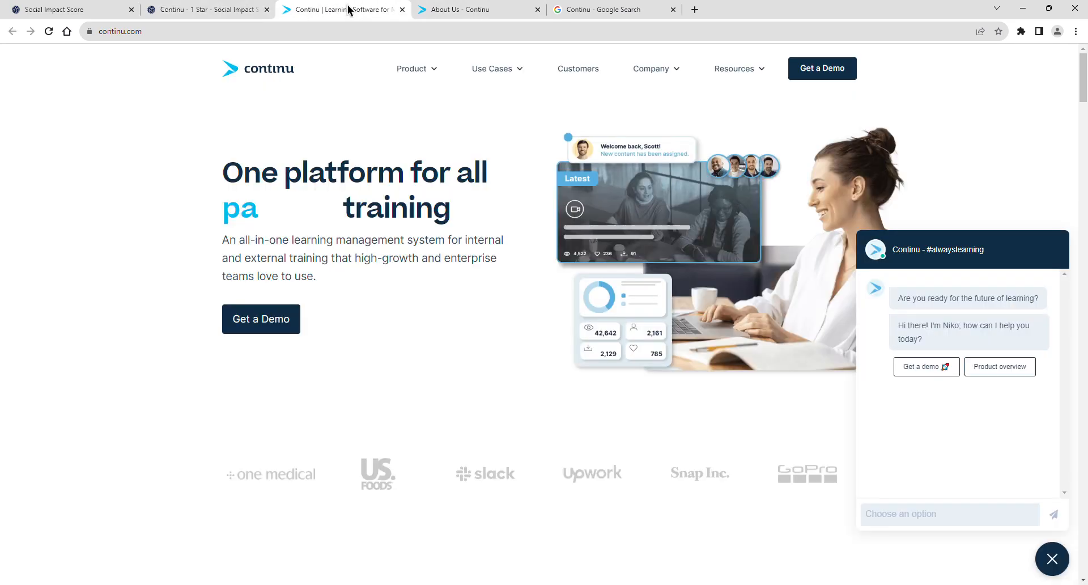
# Step: Scroll through the learning-platform feature sections on Continu's homepage
pyautogui.scroll(-3)
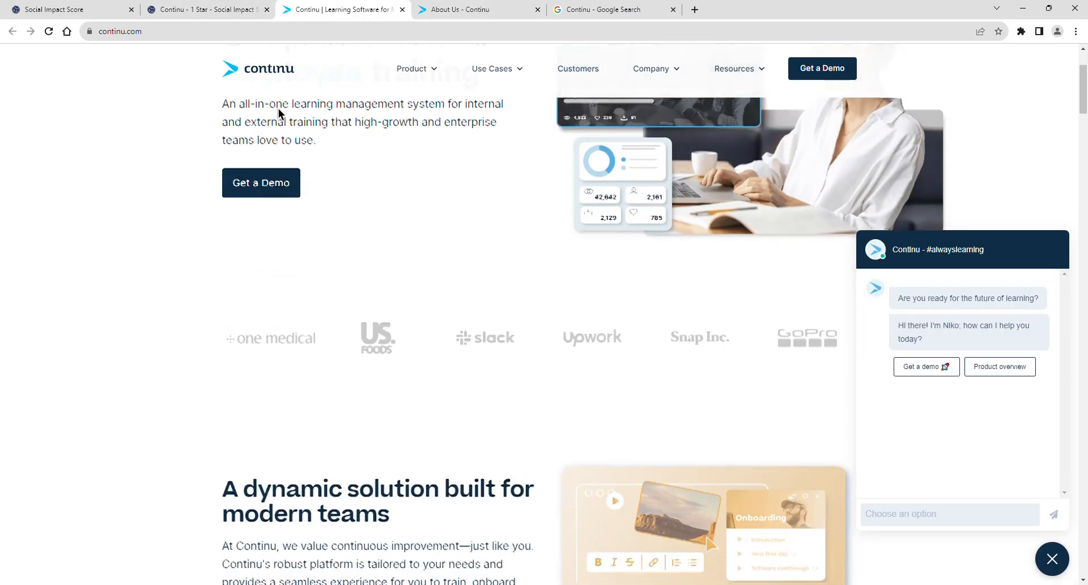
pyautogui.scroll(-3)
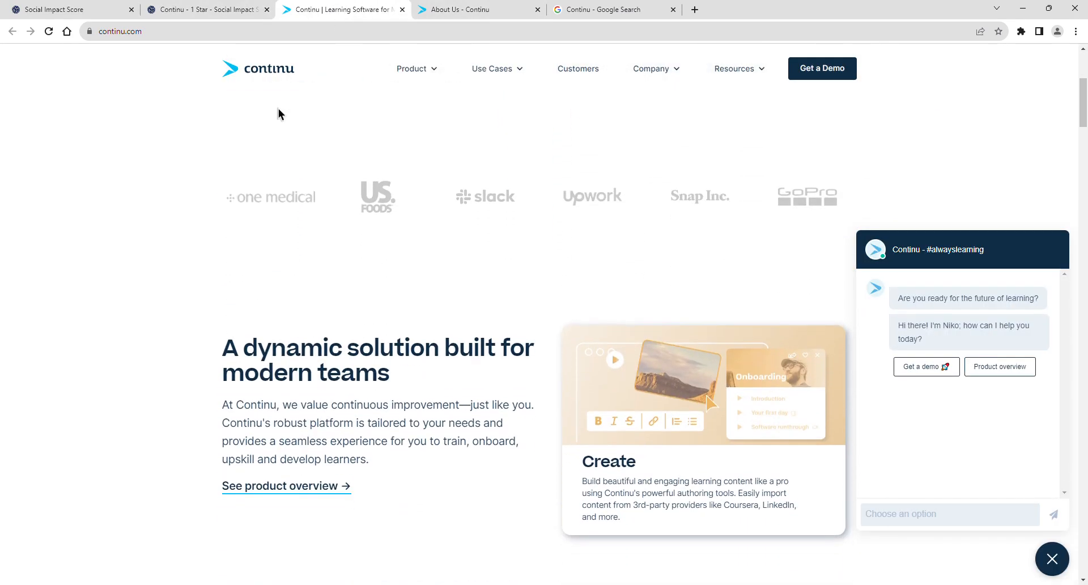
pyautogui.scroll(-3)
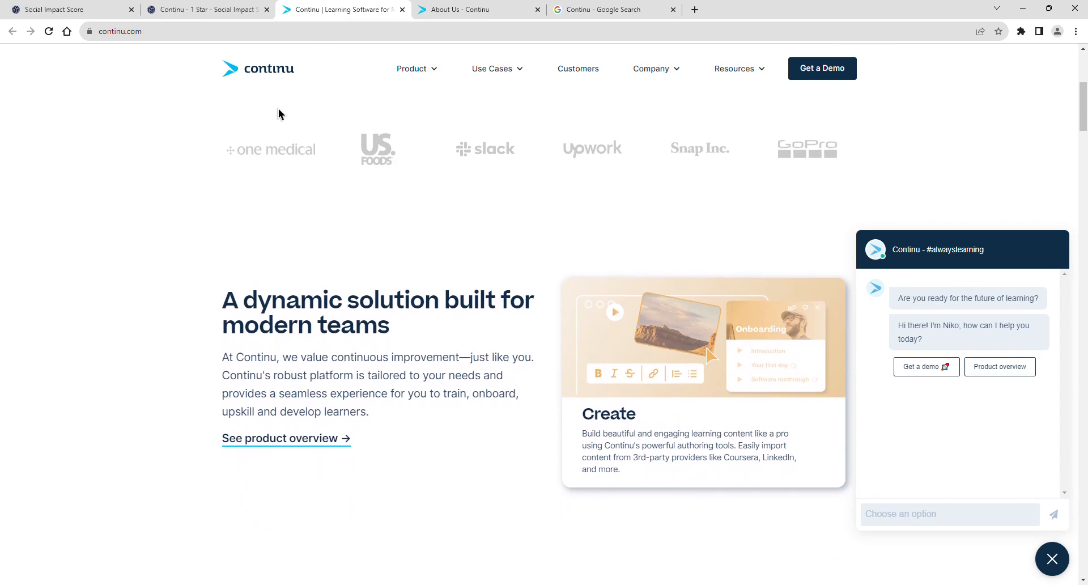
pyautogui.moveTo(295, 76)
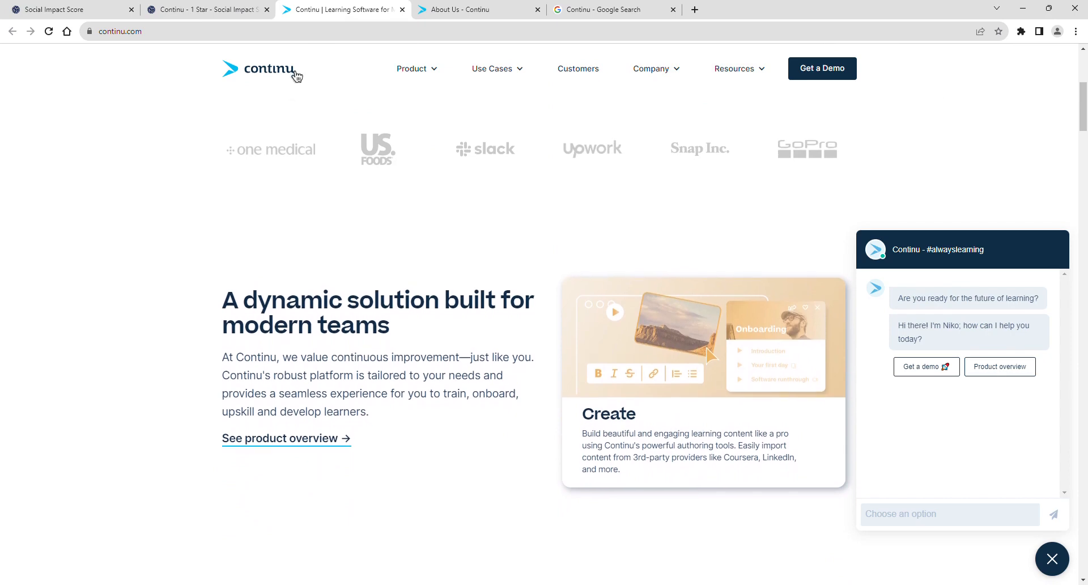
pyautogui.scroll(-3)
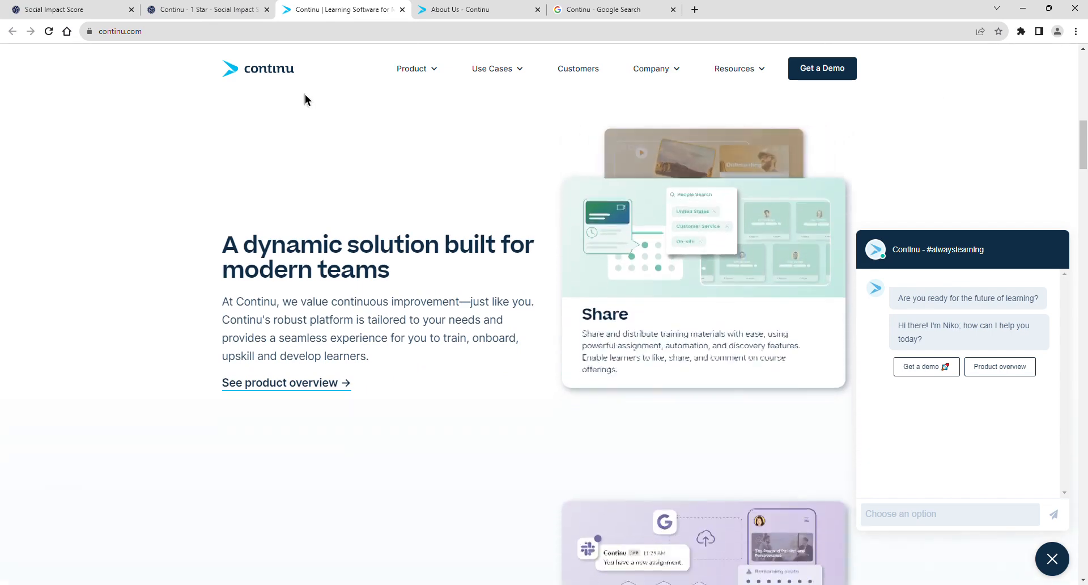
pyautogui.scroll(-3)
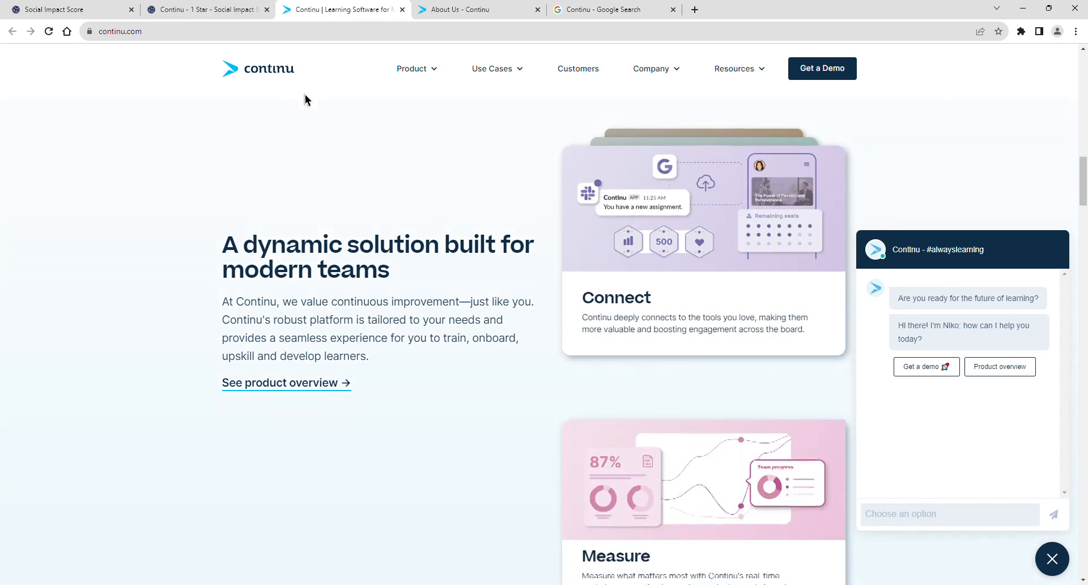
pyautogui.scroll(-3)
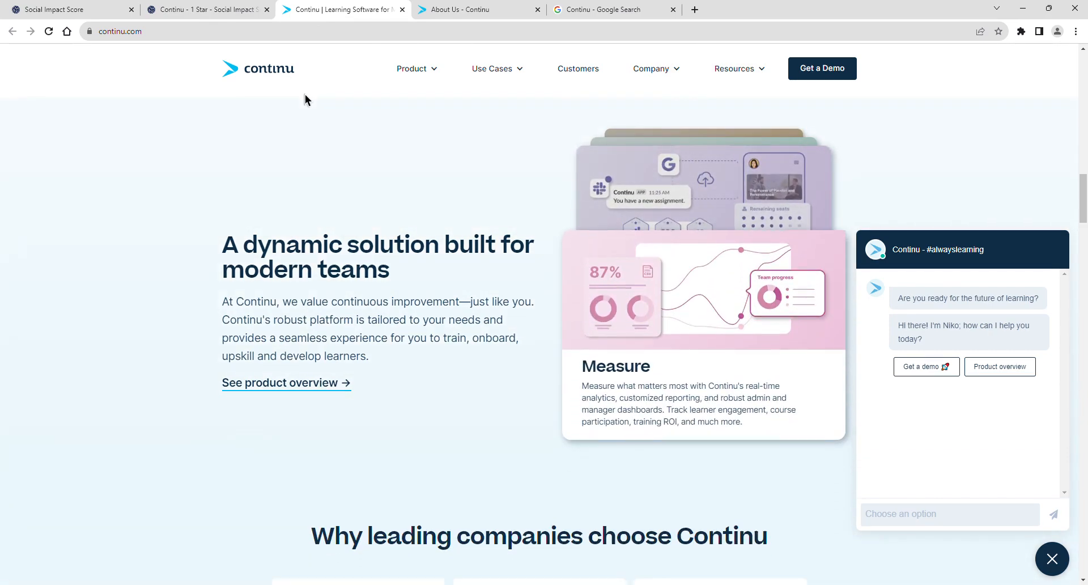
# Step: Go to the Social Impact Score home page and scroll to its featured company score cards
pyautogui.click(45, 7)
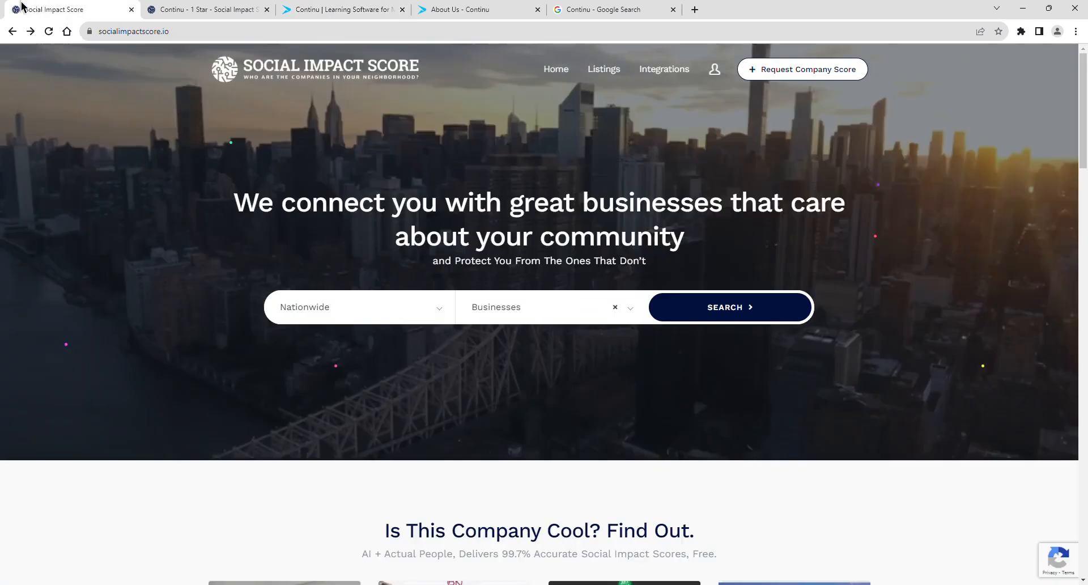
pyautogui.scroll(-3)
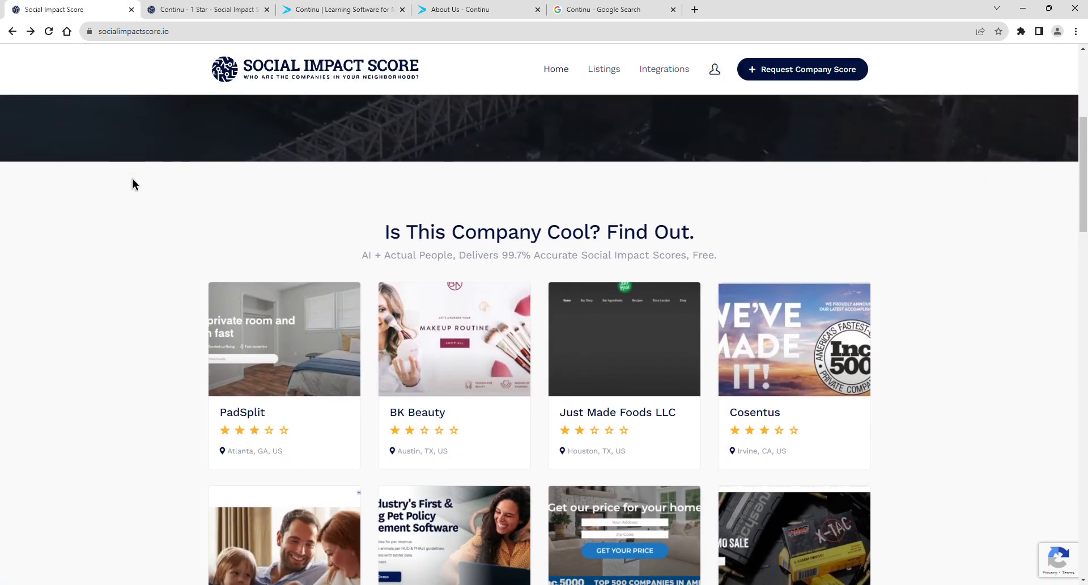